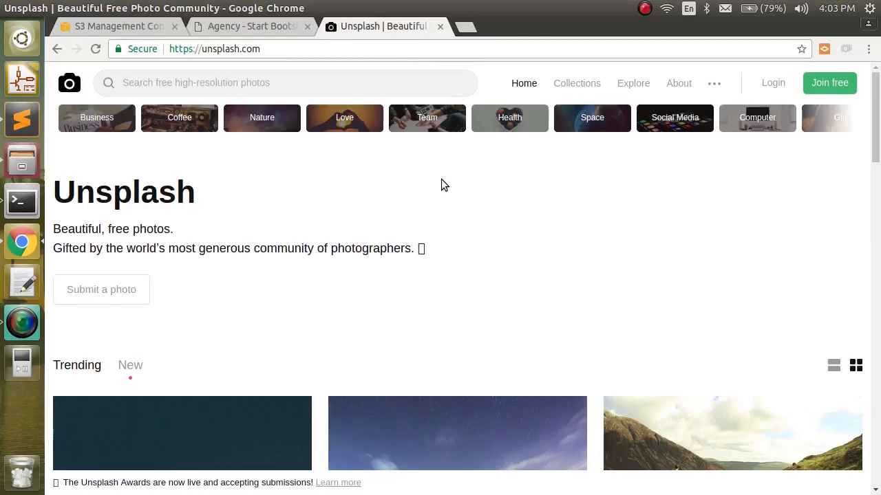
# - Search Unsplash for "bad" and open the hooded man holding blue smoke full size
pyautogui.scroll(-3)
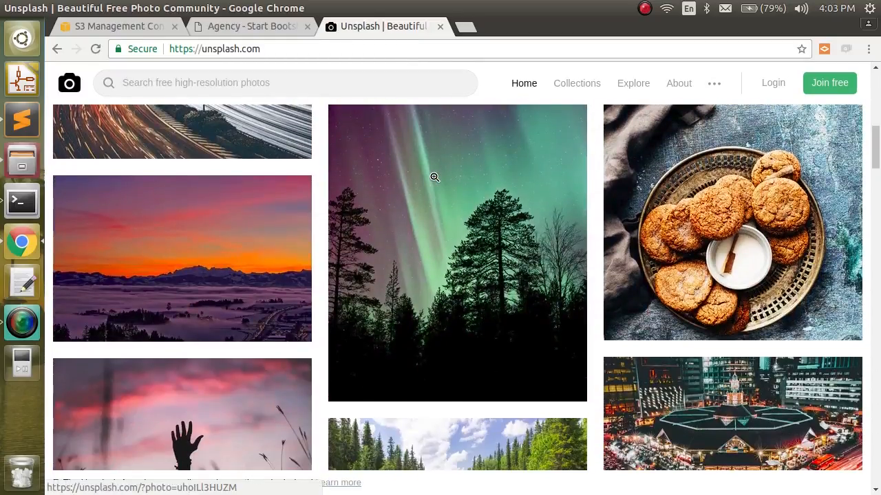
pyautogui.scroll(-3)
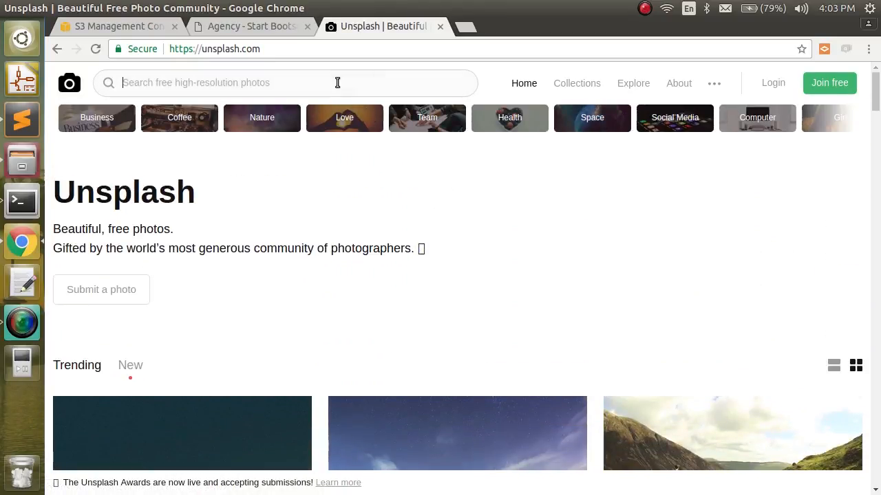
pyautogui.write('bad')
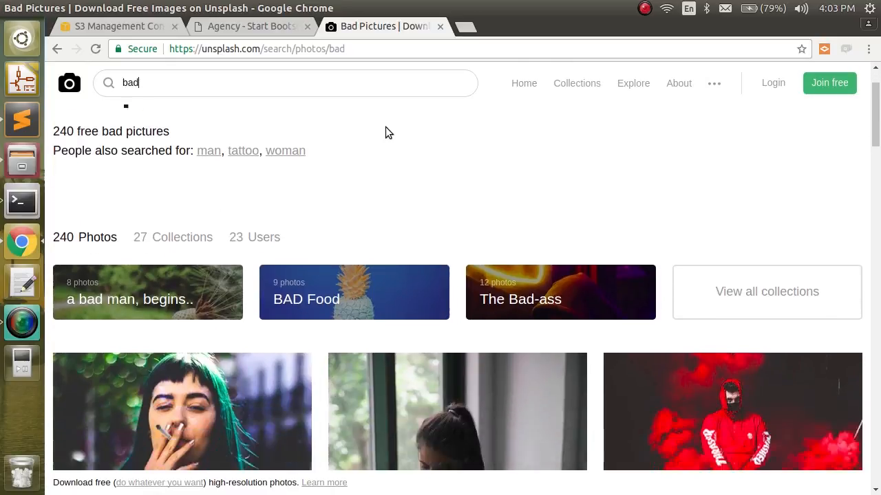
pyautogui.scroll(-3)
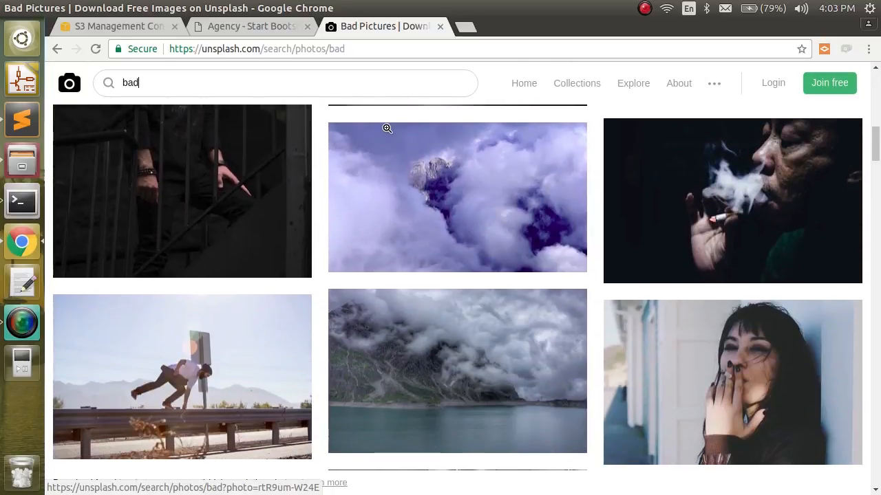
pyautogui.scroll(-3)
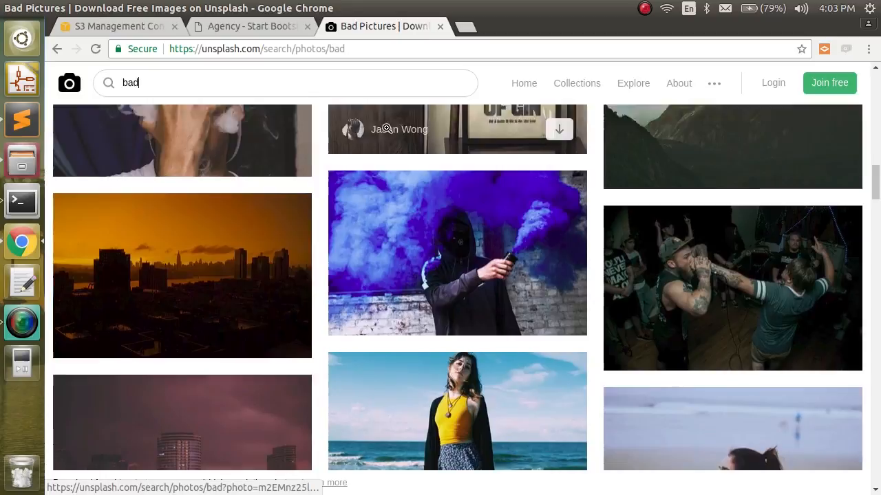
pyautogui.click(456, 253)
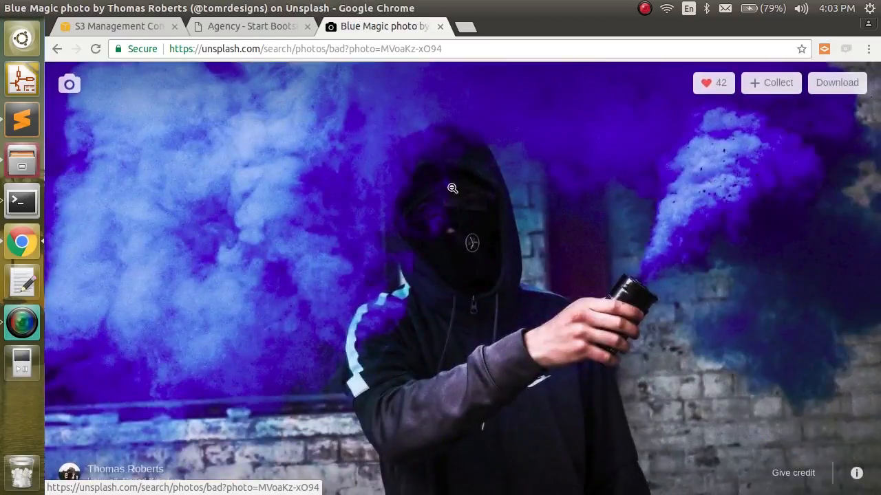
# - Download the blue-smoke photo and paste it into the site's img folder
pyautogui.click(836, 82)
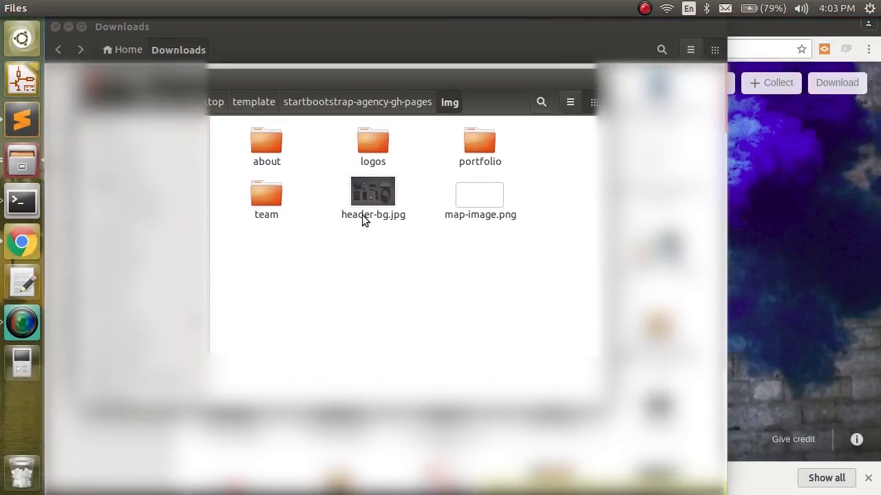
pyautogui.rightClick(369, 285)
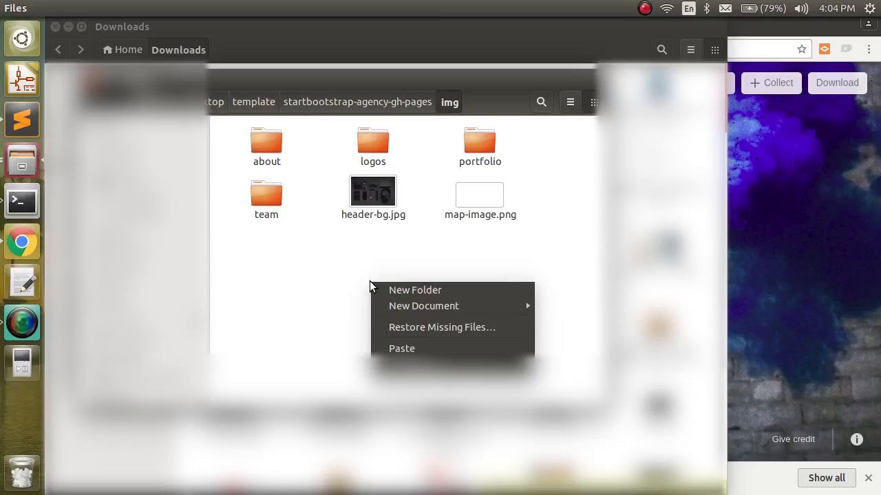
pyautogui.rightClick(371, 192)
pyautogui.write('_old')
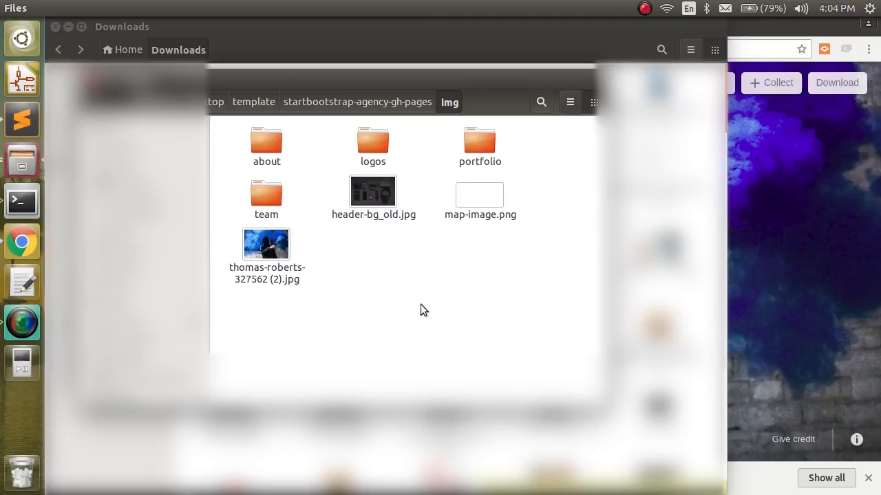
# - Rename the pasted photo to header-bg.jpg, the original kept as header-bg_old.jpg
pyautogui.rightClick(266, 245)
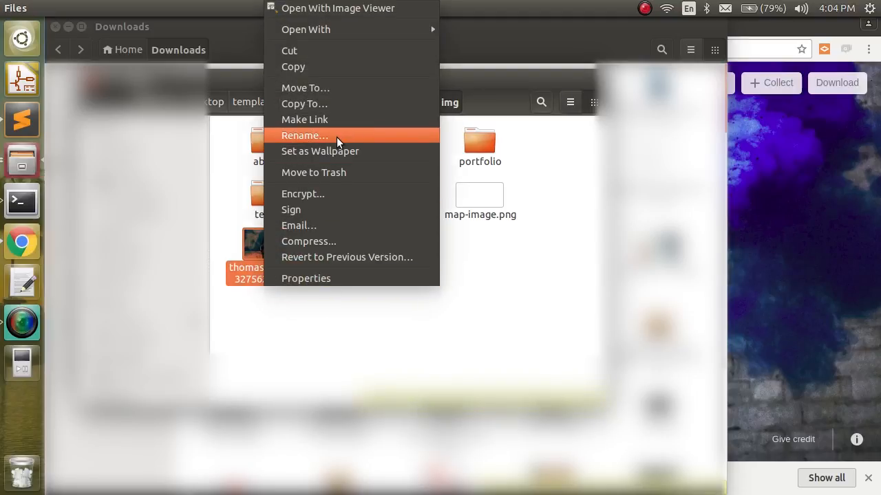
pyautogui.click(304, 135)
pyautogui.write('header-bg.jpg')
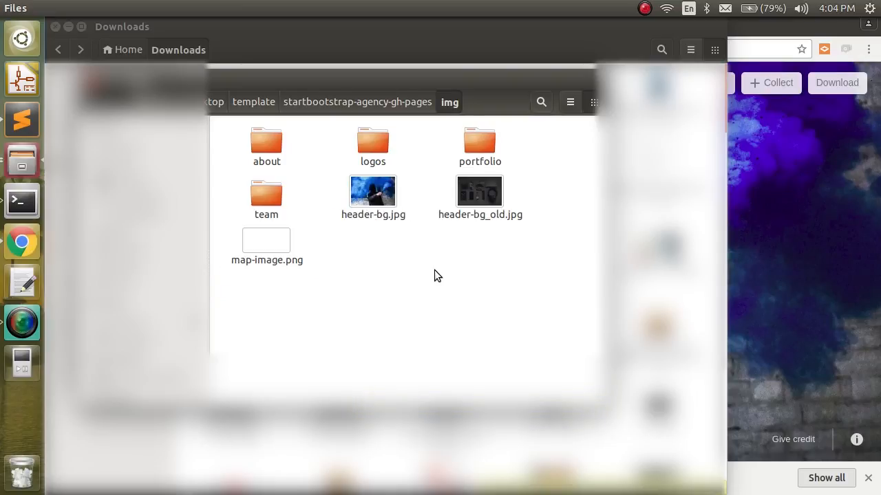
pyautogui.moveTo(442, 267)
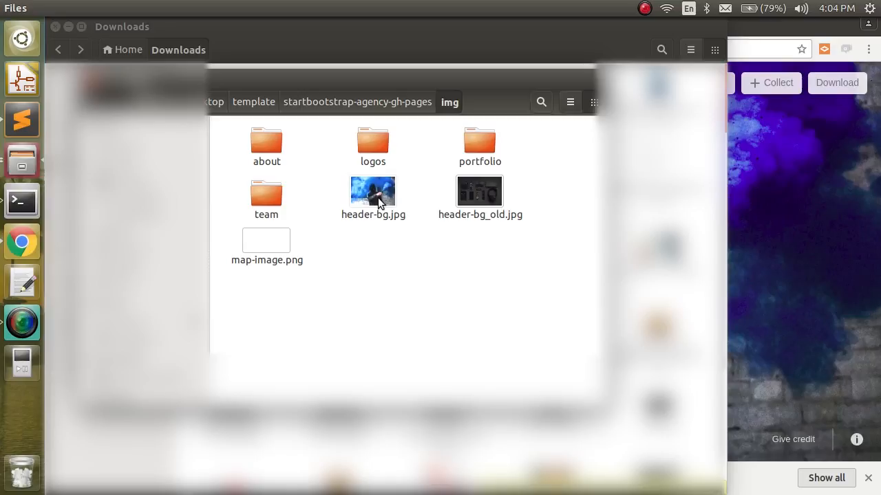
pyautogui.click(373, 191)
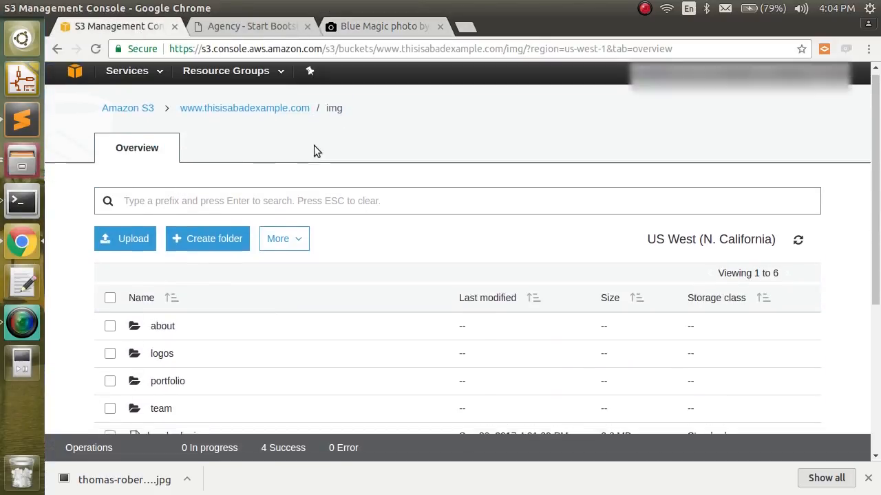
# - Upload header-bg.jpg into the bucket's img folder with public read access granted
pyautogui.scroll(-3)
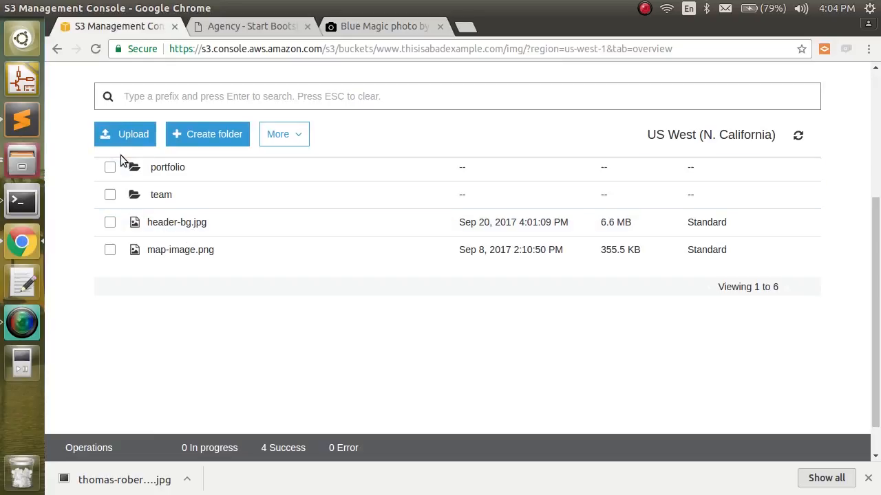
pyautogui.click(124, 135)
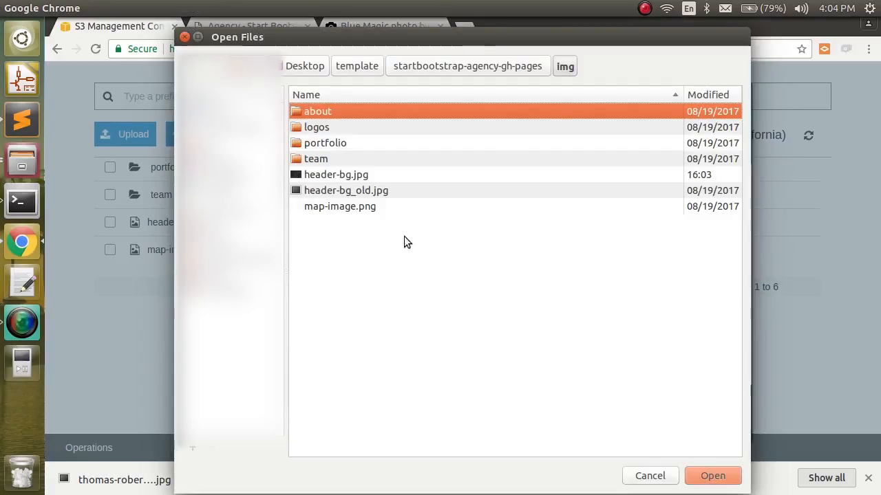
pyautogui.click(339, 174)
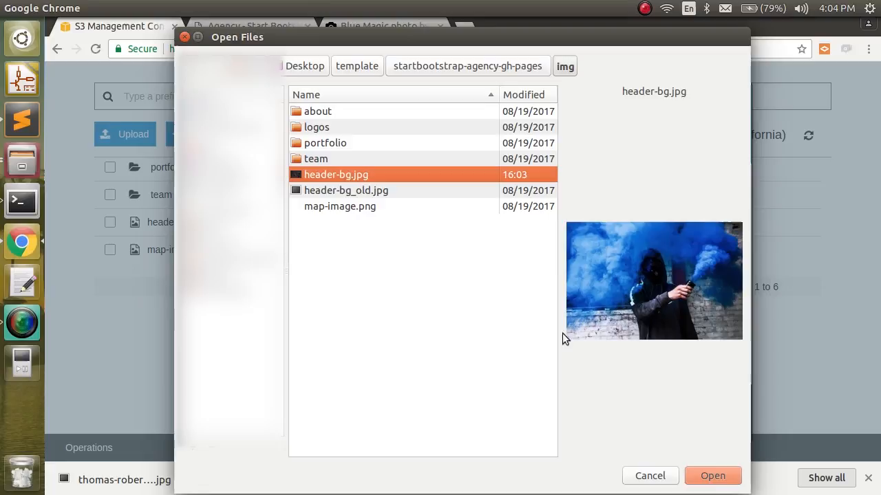
pyautogui.click(713, 476)
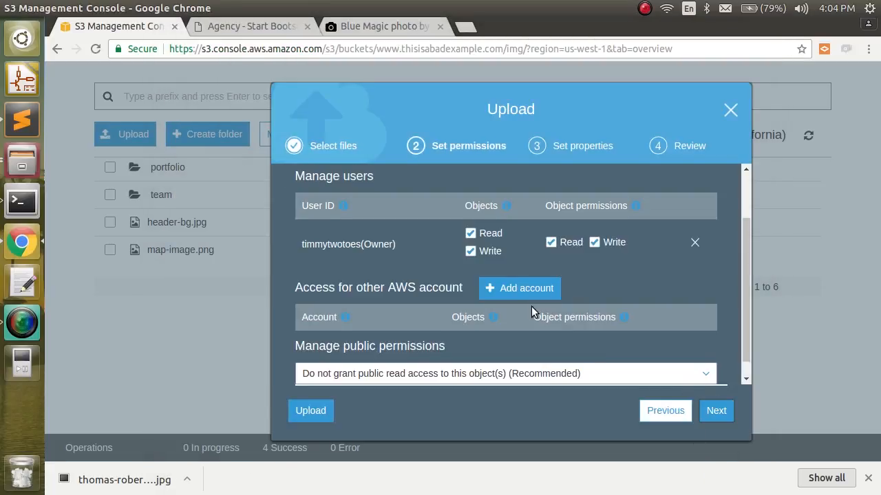
pyautogui.click(506, 374)
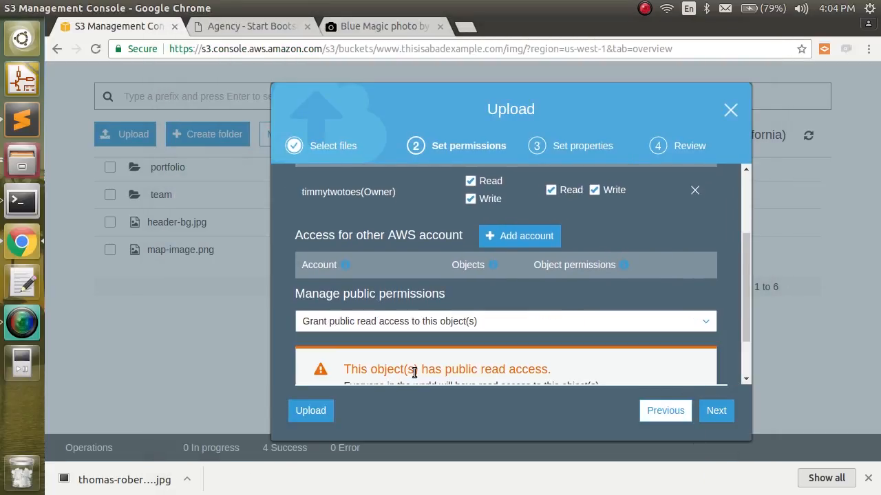
pyautogui.click(311, 410)
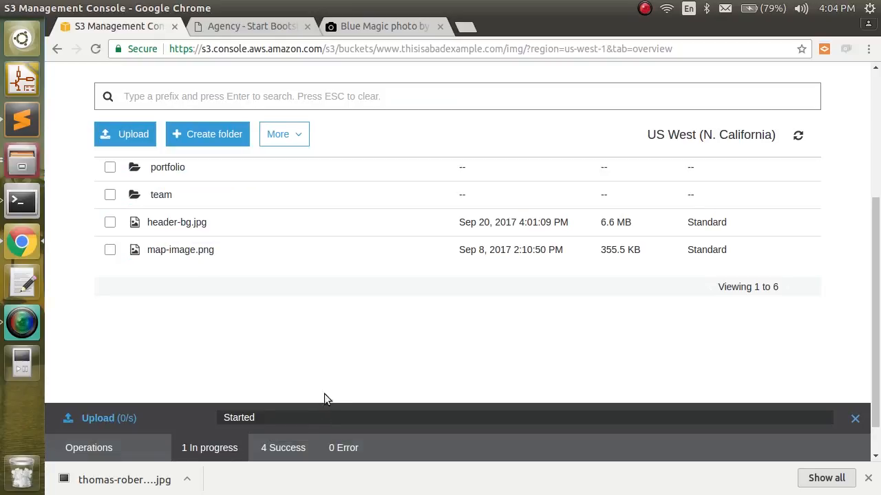
pyautogui.moveTo(282, 420)
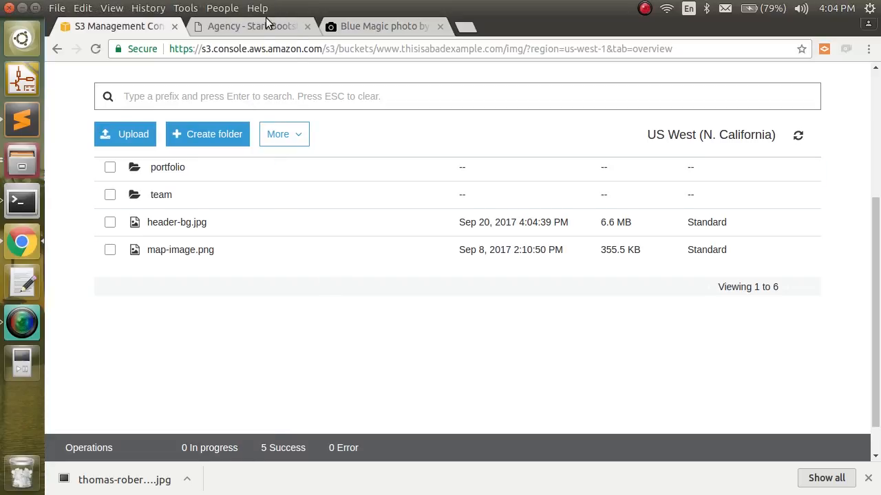
# - Switch to the hosted Agency Bootstrap site tab to reload it
pyautogui.click(248, 26)
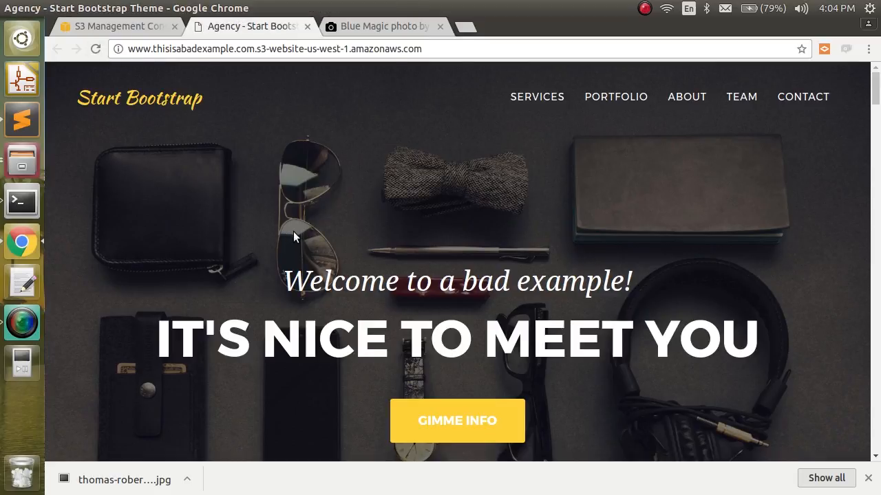
pyautogui.moveTo(504, 202)
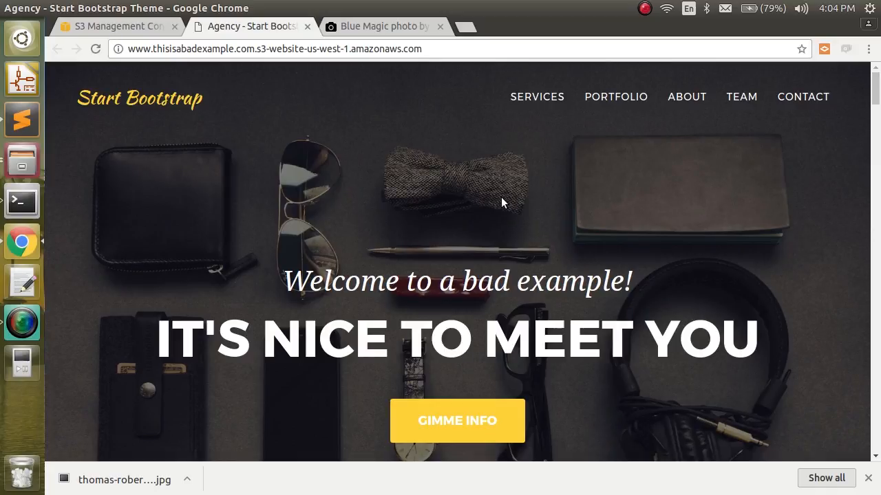
pyautogui.moveTo(424, 176)
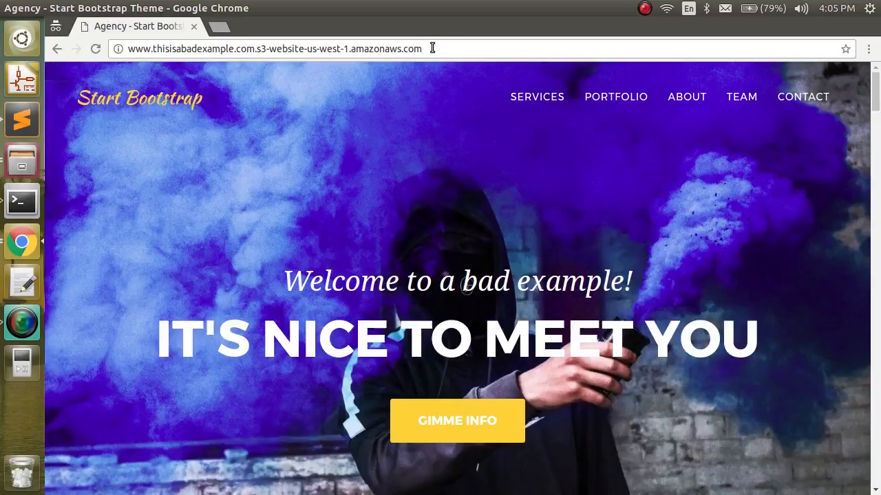
pyautogui.moveTo(512, 185)
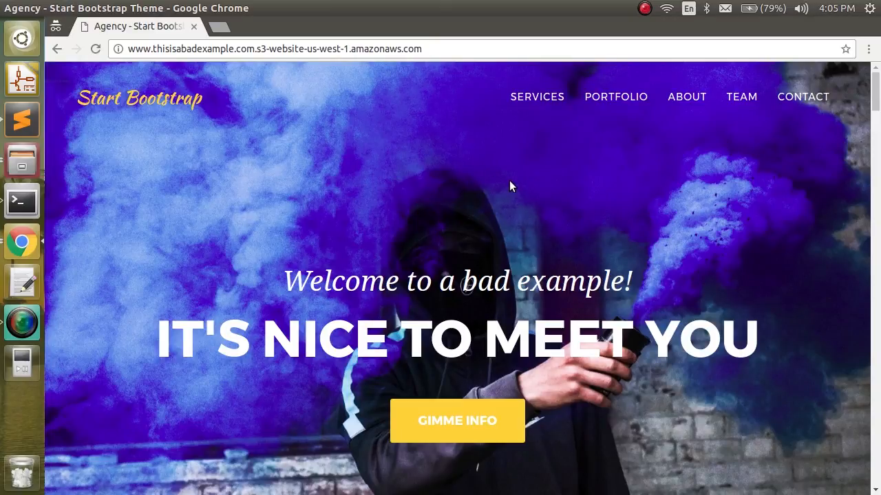
pyautogui.moveTo(399, 205)
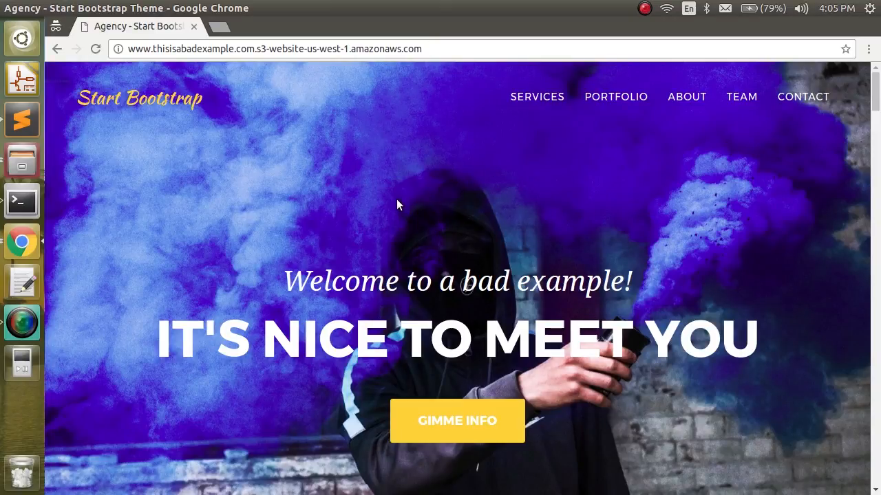
pyautogui.moveTo(416, 128)
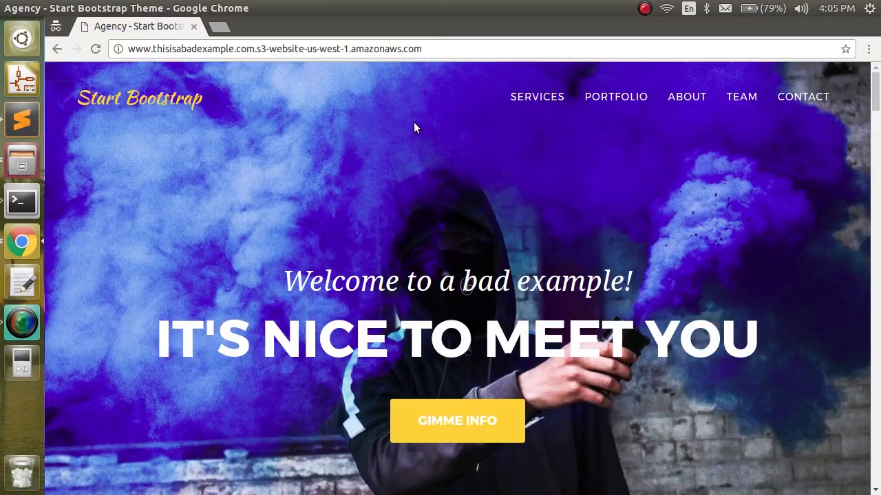